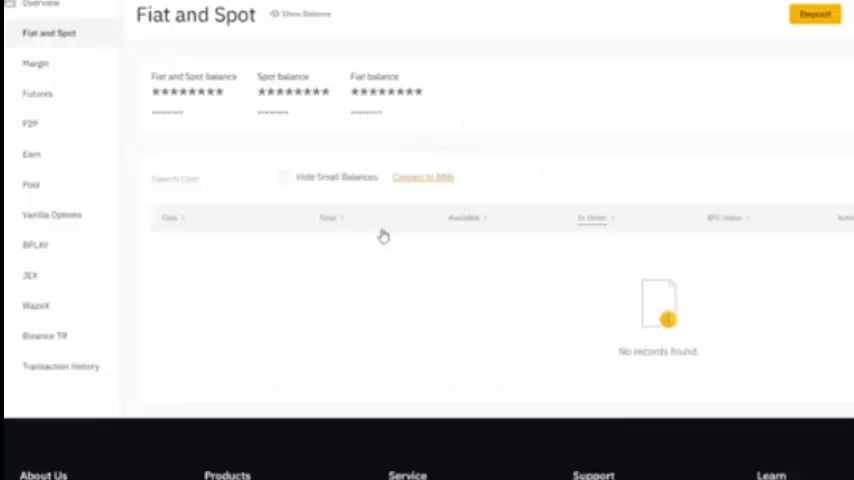
{"action": "scroll", "scroll_direction": "down", "scroll_amount": 3}
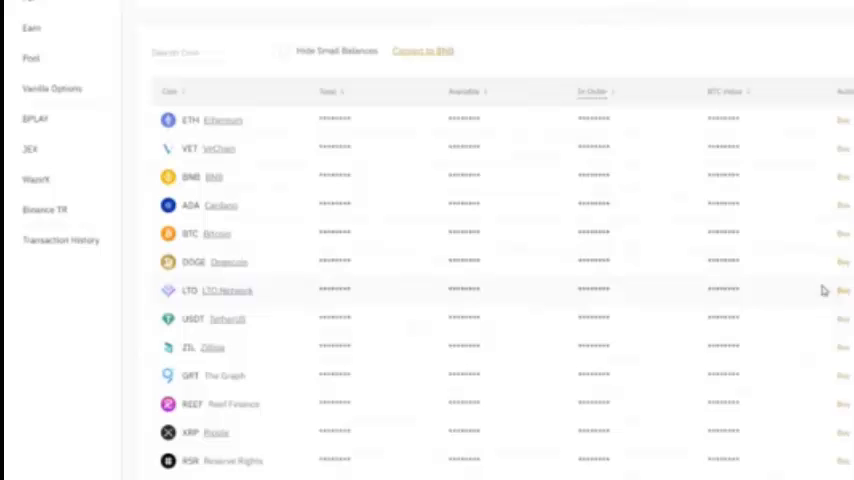
{"action": "mouse_move", "coordinate": [728, 260]}
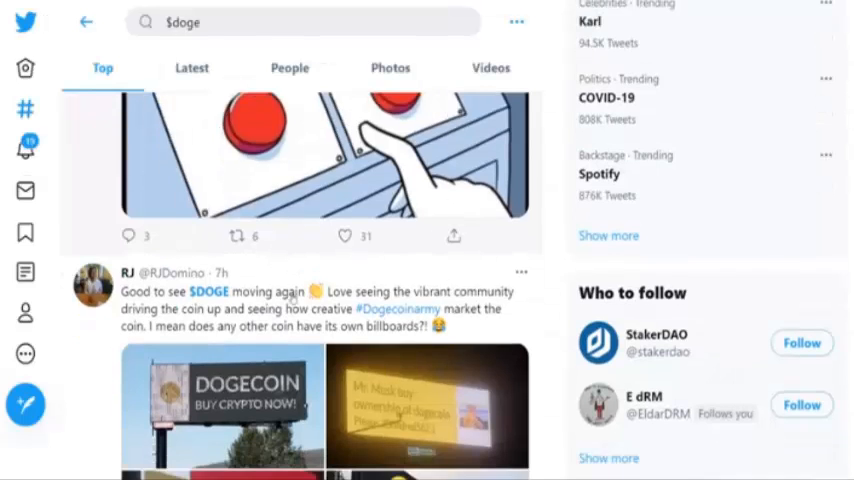
{"action": "scroll", "scroll_direction": "down", "scroll_amount": 3}
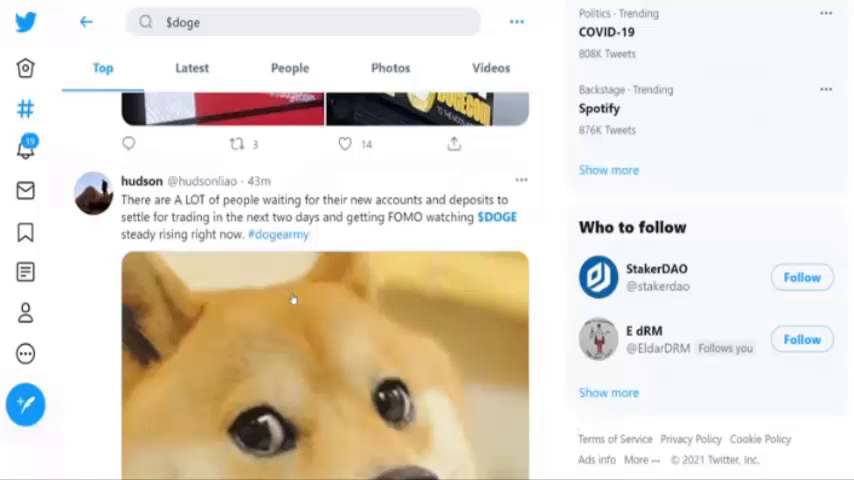
{"action": "scroll", "scroll_direction": "down", "scroll_amount": 3}
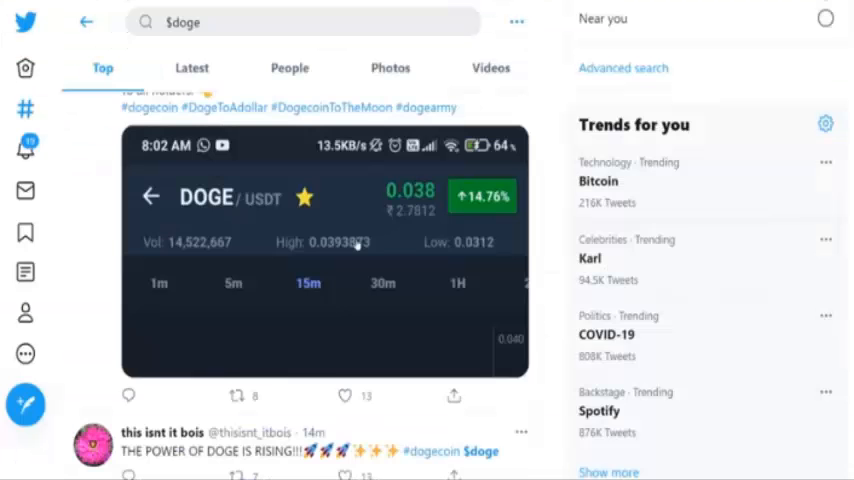
{"action": "scroll", "scroll_direction": "down", "scroll_amount": 3}
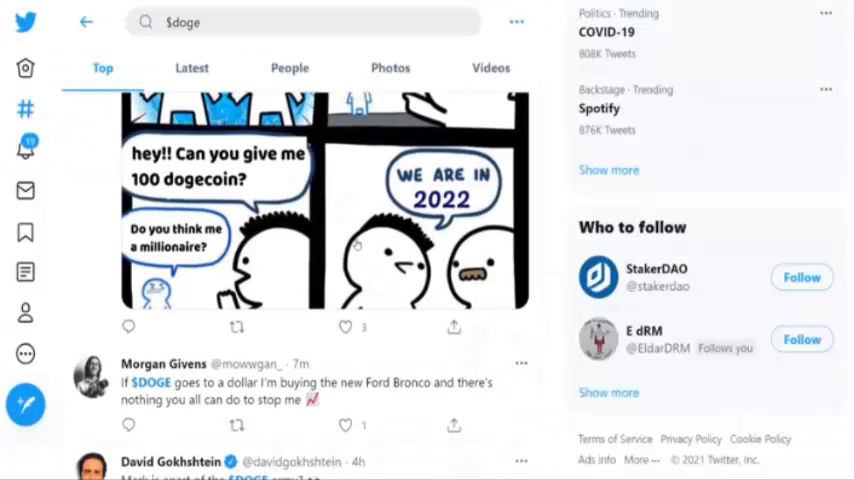
{"action": "scroll", "scroll_direction": "down", "scroll_amount": 3}
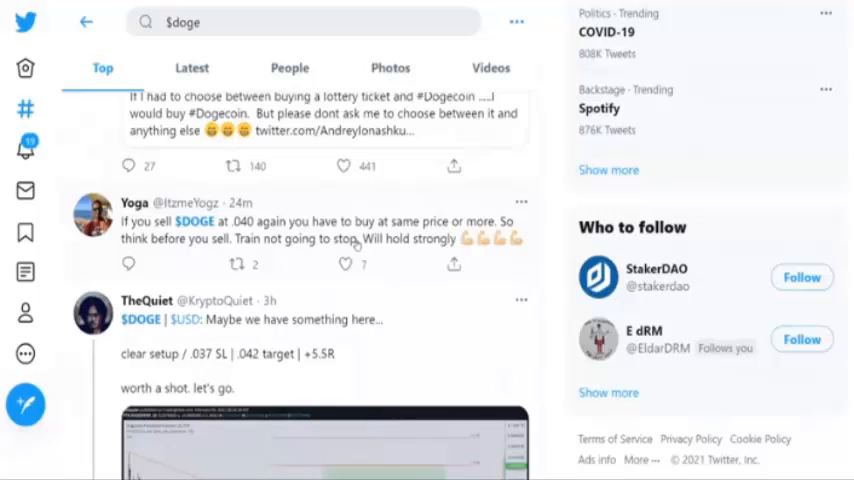
{"action": "scroll", "scroll_direction": "down", "scroll_amount": 3}
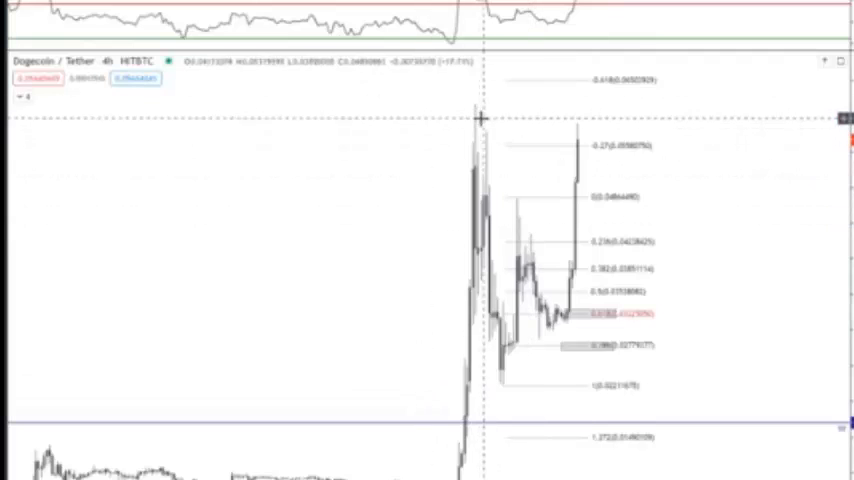
{"action": "mouse_move", "coordinate": [510, 390]}
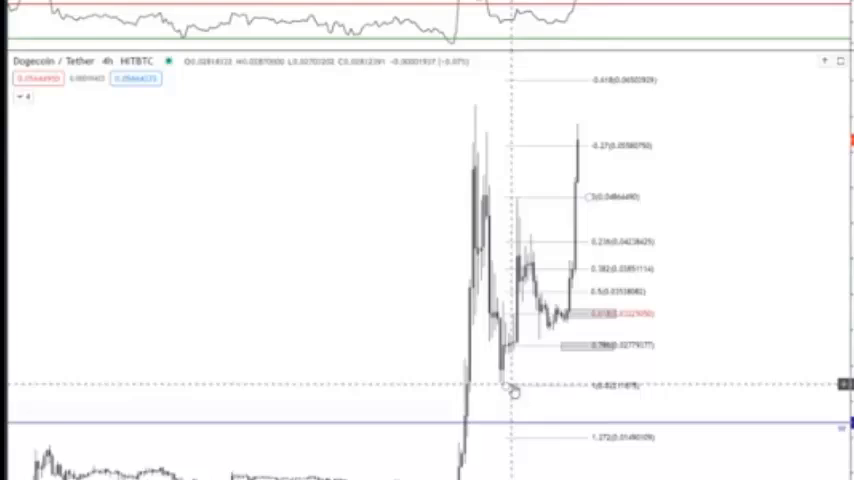